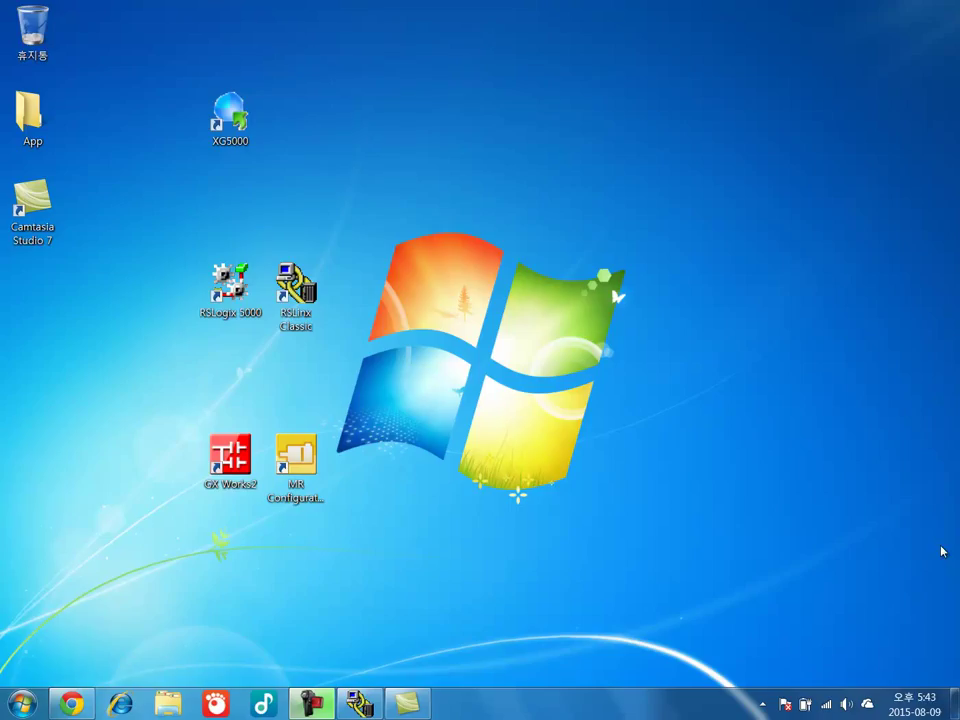
# Step: Launch RSLogix 5000 from its Windows desktop shortcut
pyautogui.click(228, 284)
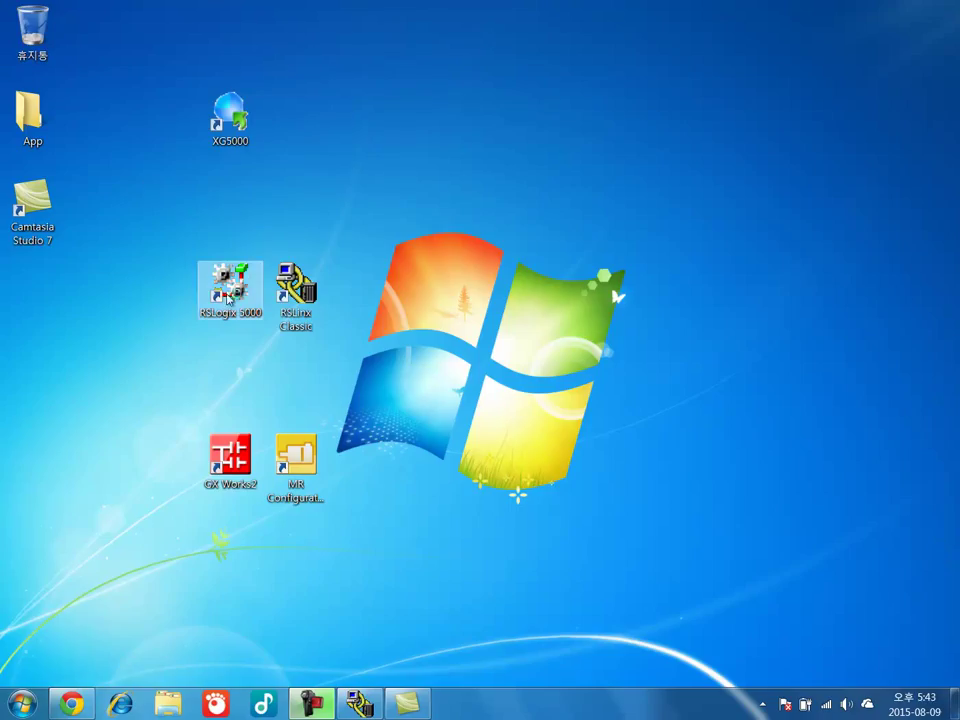
pyautogui.doubleClick(228, 288)
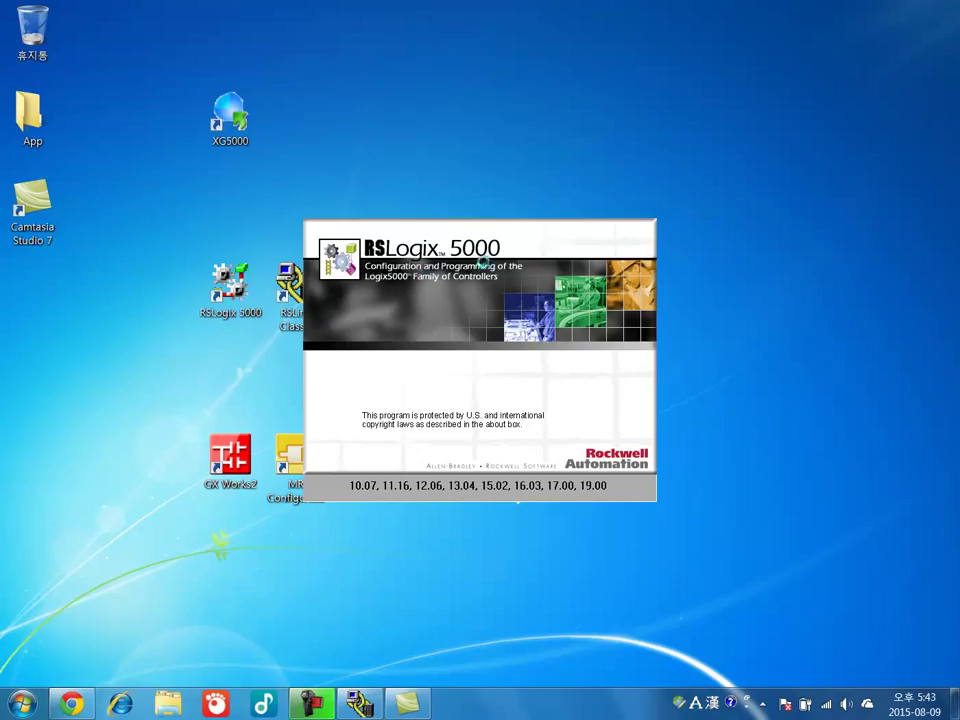
pyautogui.moveTo(480, 76)
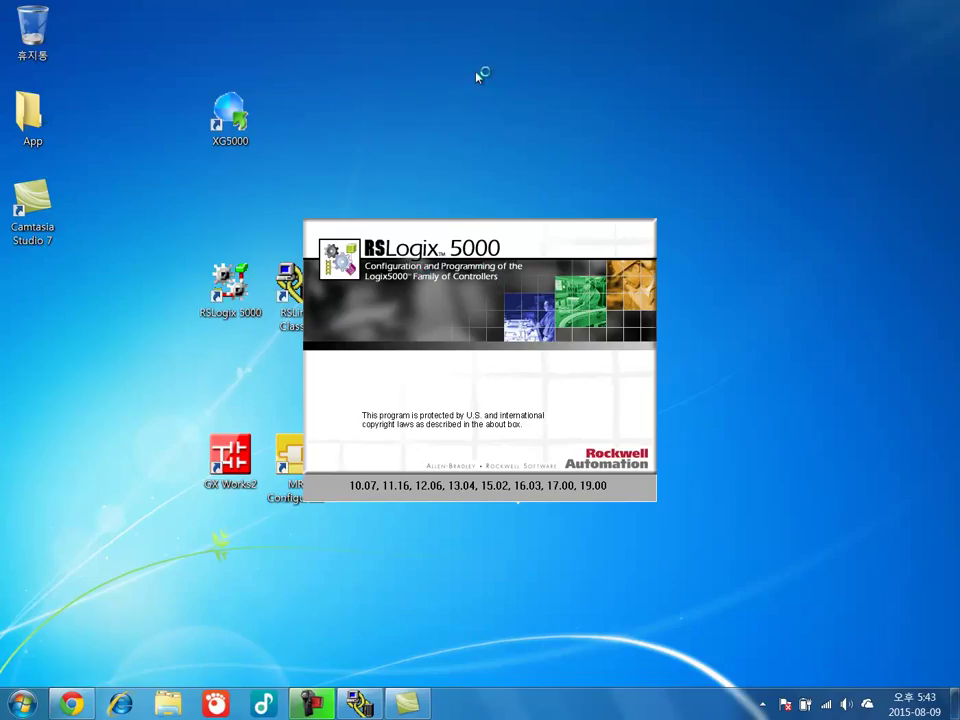
pyautogui.moveTo(476, 78)
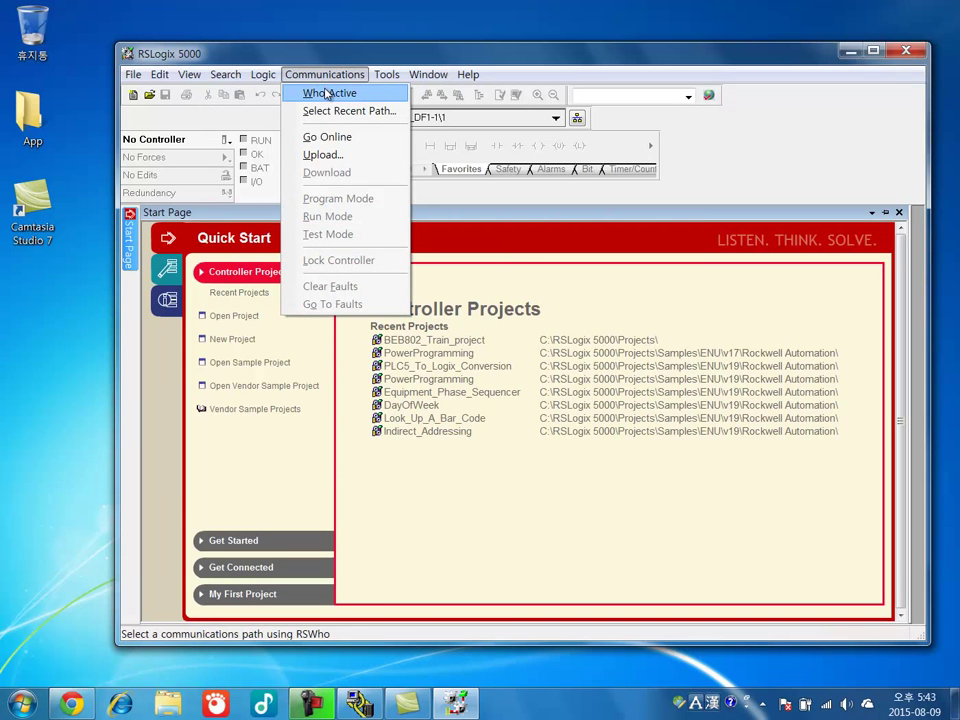
# Step: In Who Active, select the 01 CompactLogix Processor running BEB802_Train_project on AB_DF1-1
pyautogui.click(328, 92)
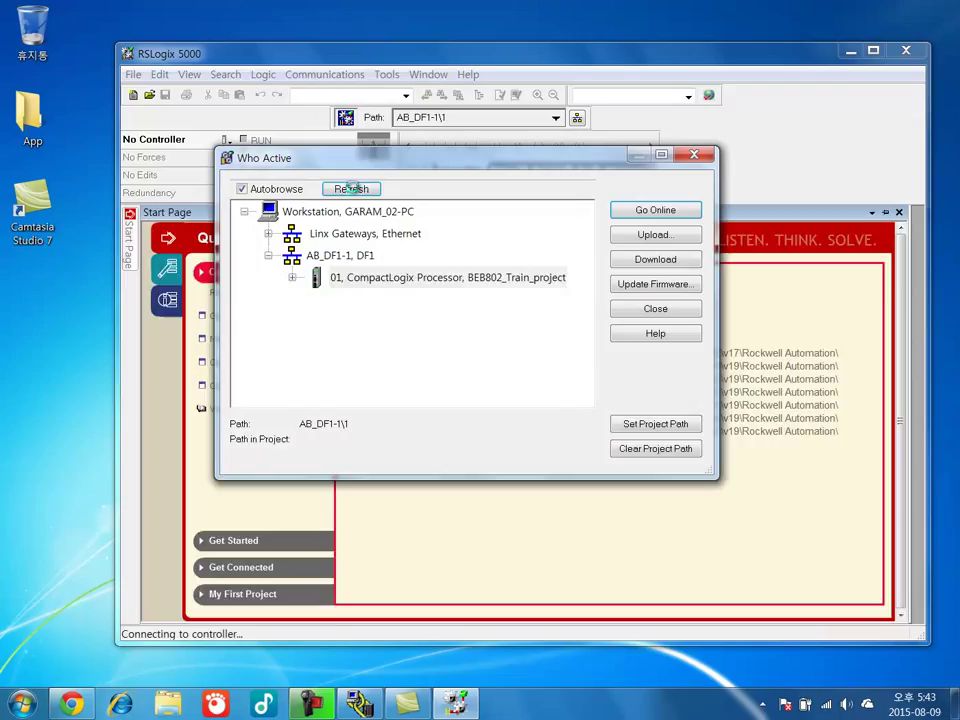
pyautogui.click(446, 276)
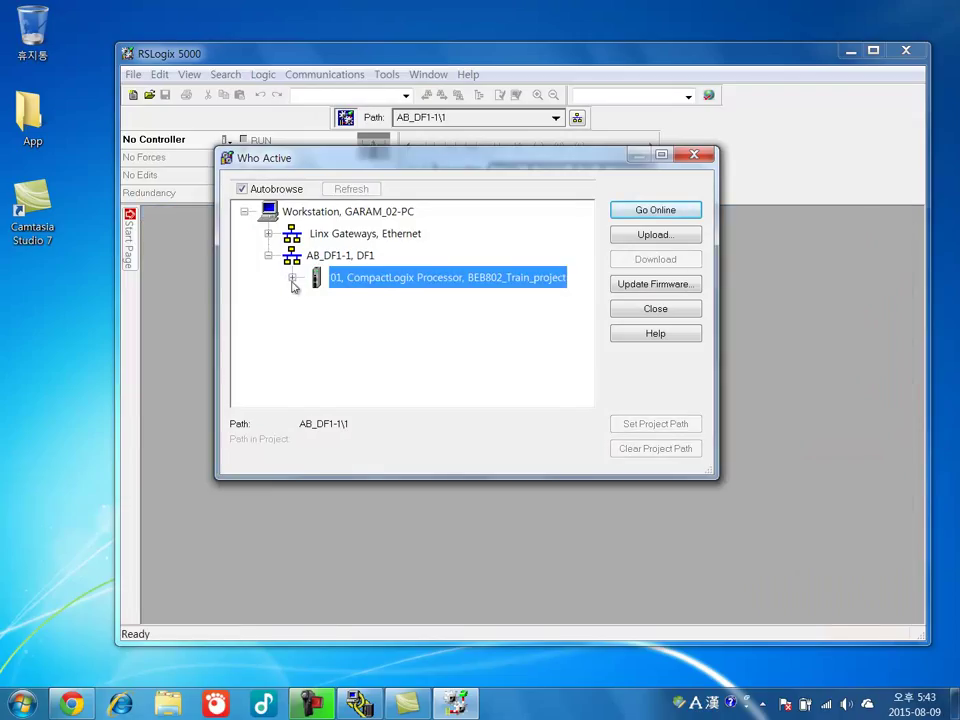
pyautogui.moveTo(488, 288)
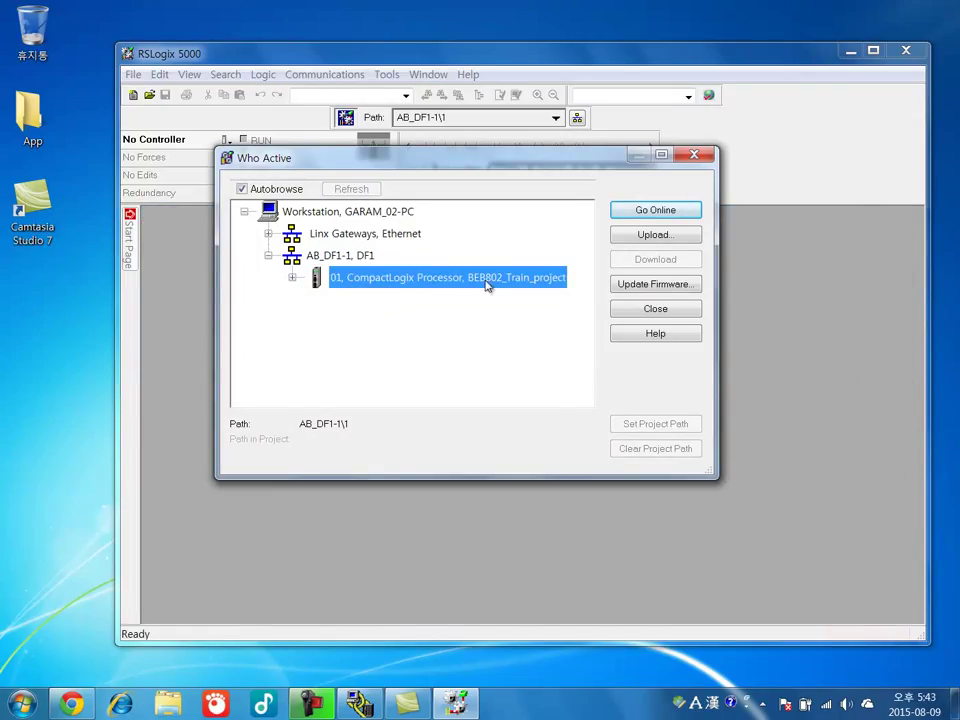
pyautogui.moveTo(464, 290)
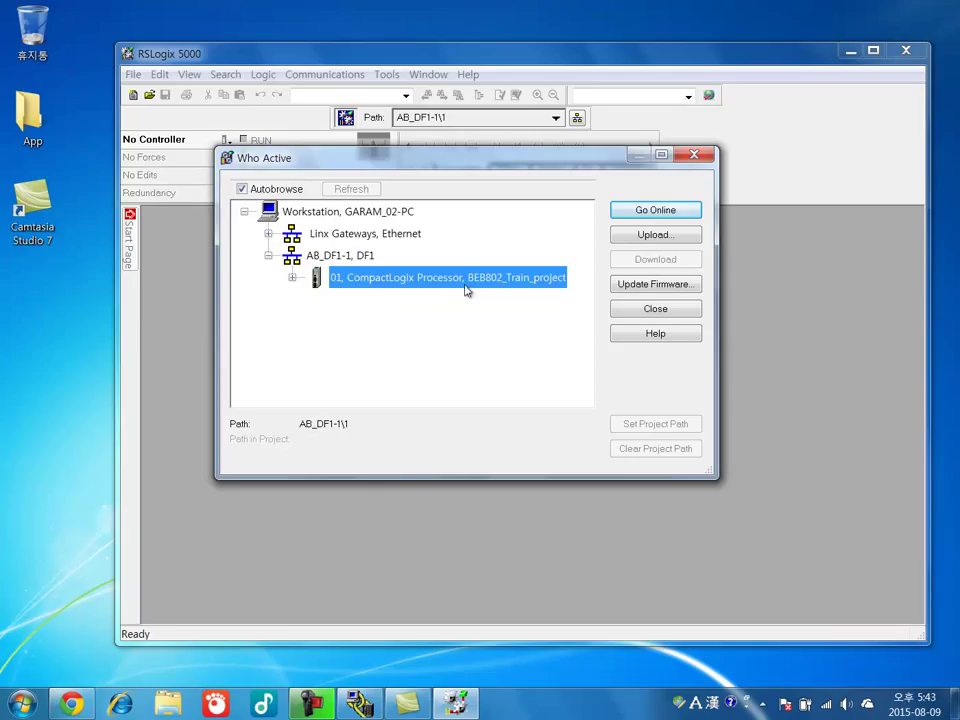
pyautogui.moveTo(330, 206)
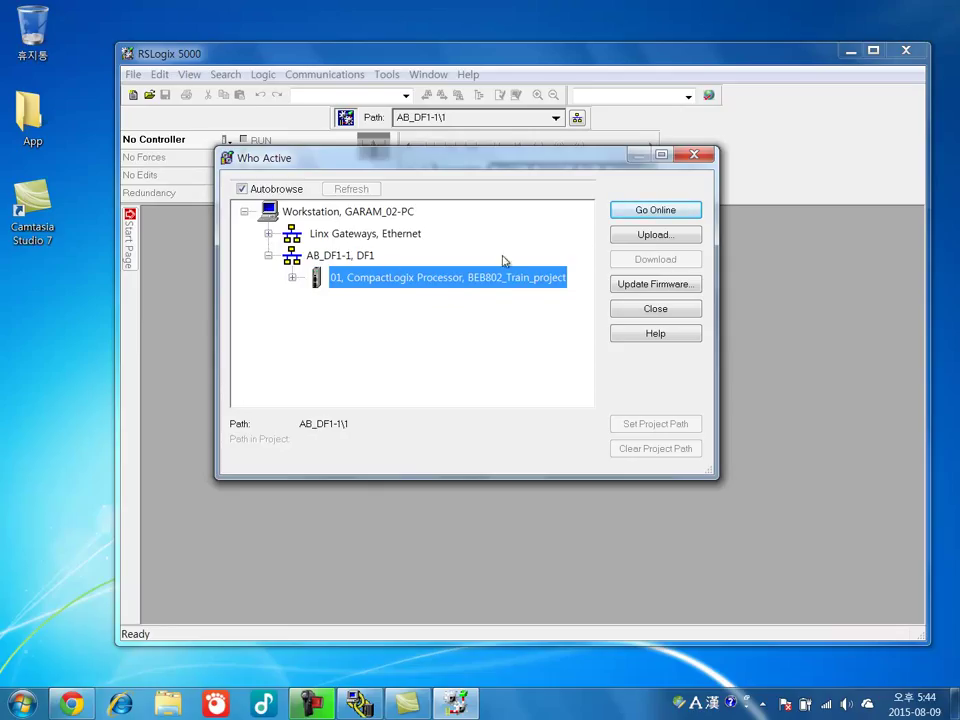
pyautogui.moveTo(604, 160)
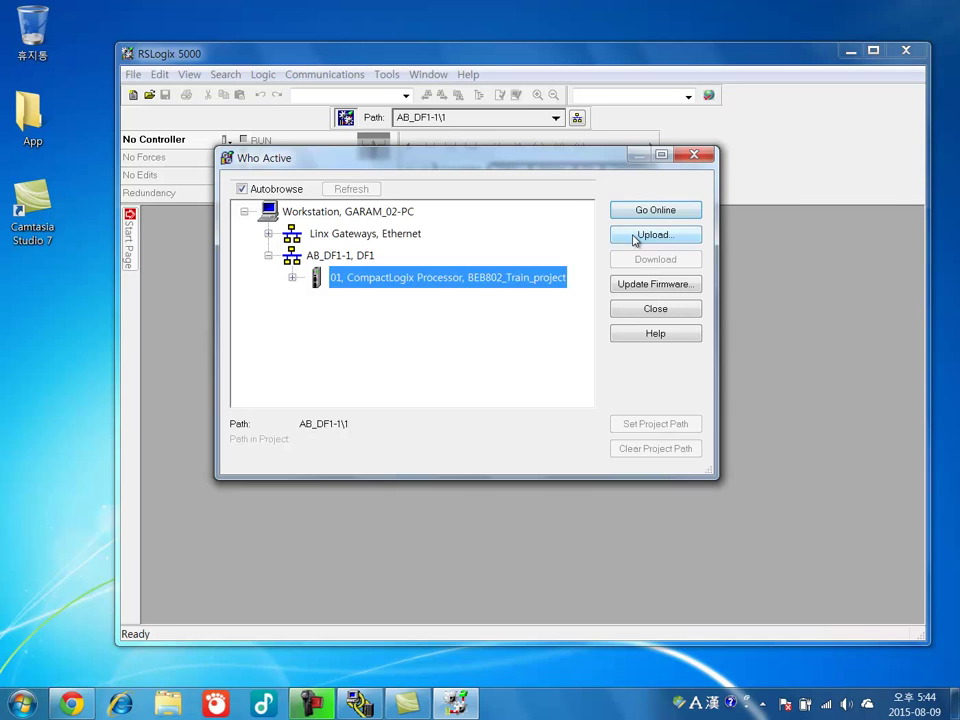
# Step: Start the upload and keep the current Windows colour scheme without further warnings
pyautogui.click(656, 234)
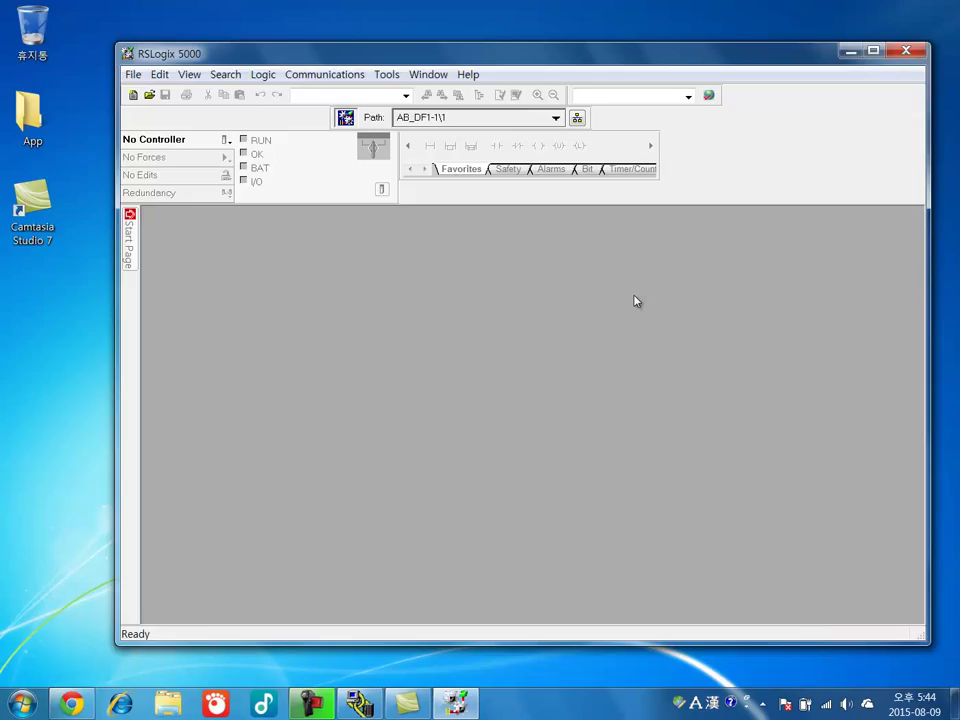
pyautogui.moveTo(630, 312)
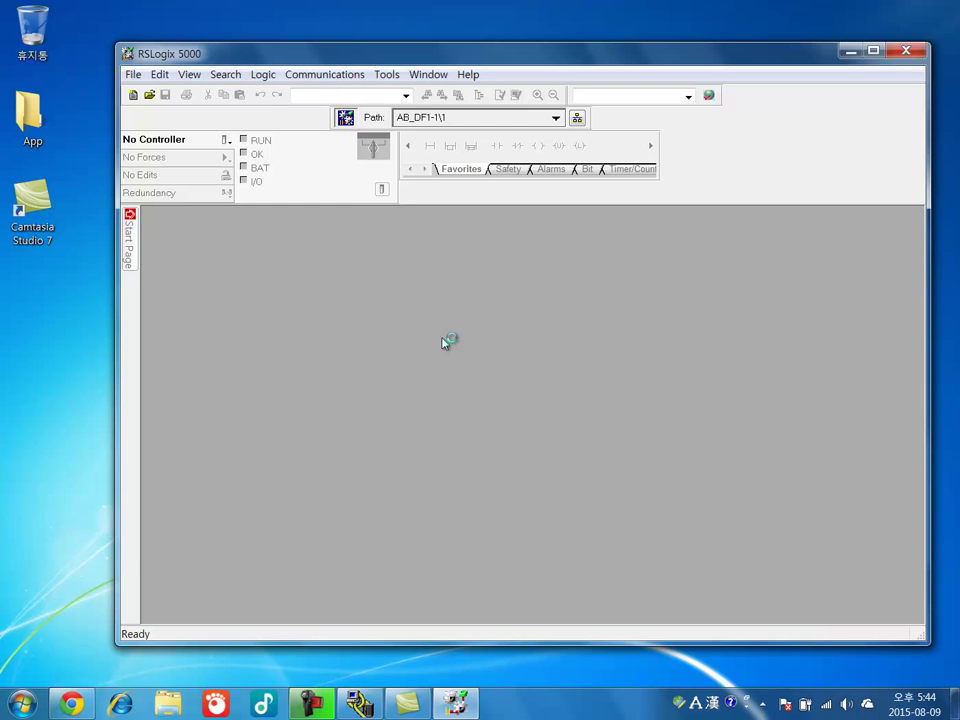
pyautogui.moveTo(456, 352)
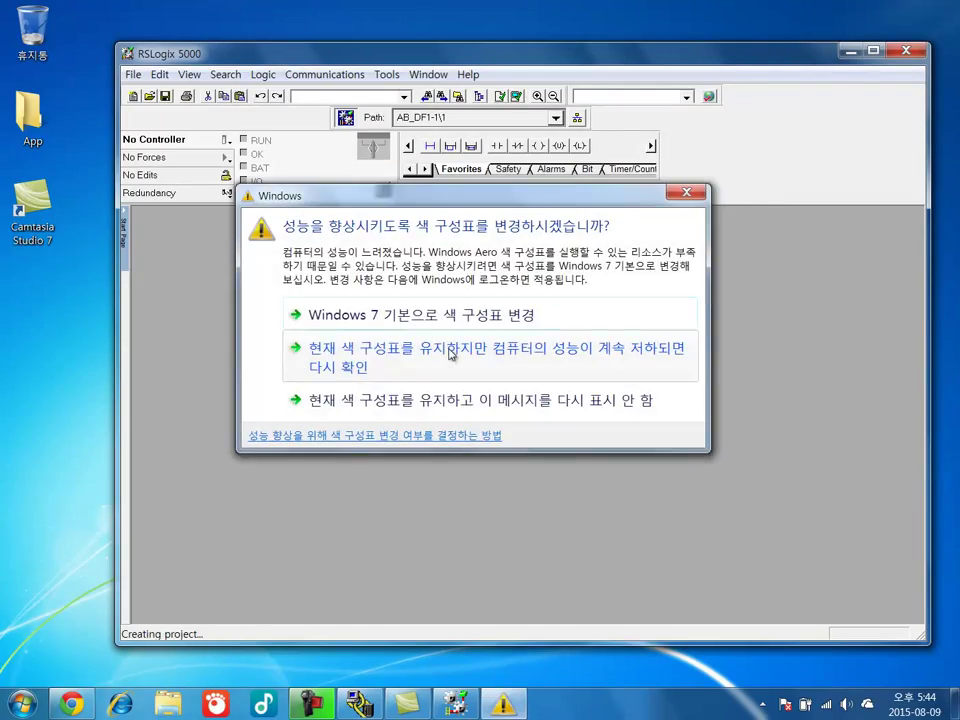
pyautogui.moveTo(448, 400)
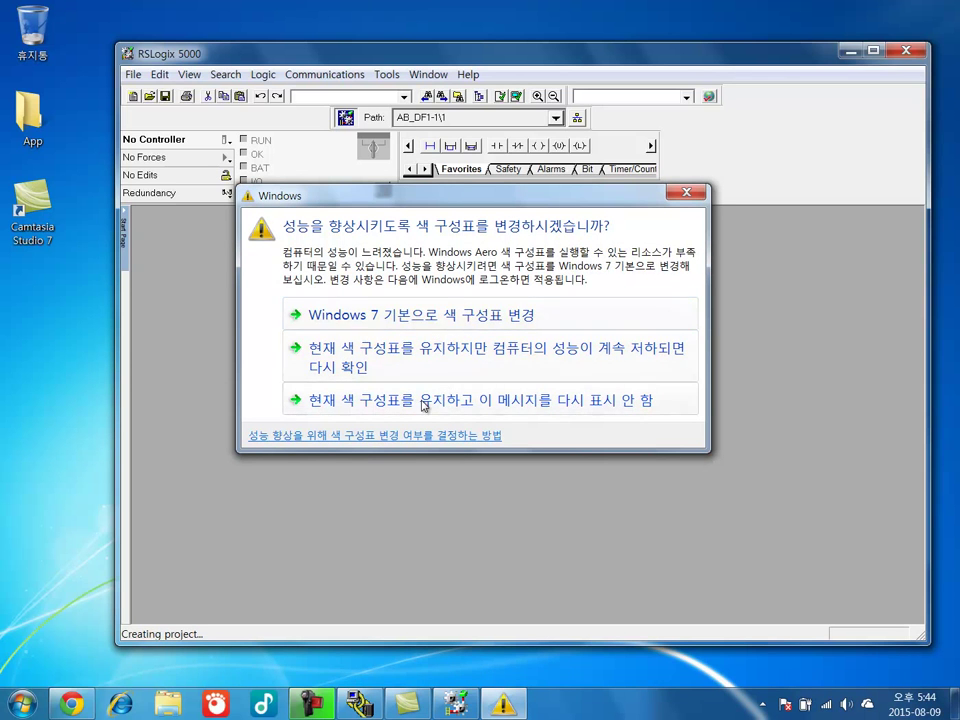
pyautogui.click(488, 400)
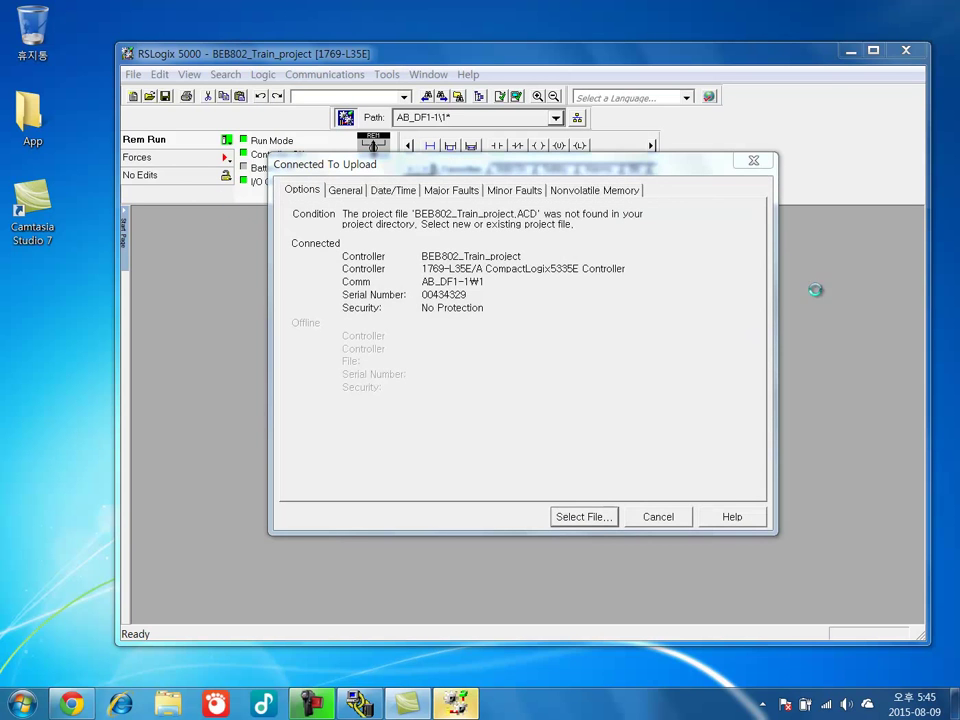
pyautogui.moveTo(524, 414)
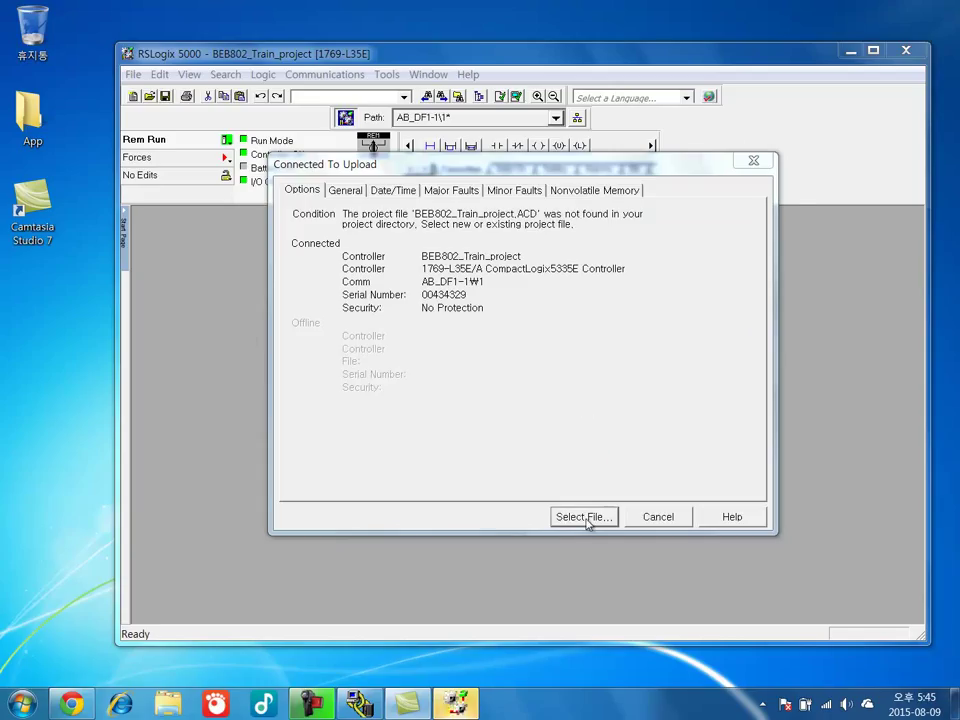
# Step: Choose BEB802_Train_project as the new file to receive the uploaded project
pyautogui.click(584, 516)
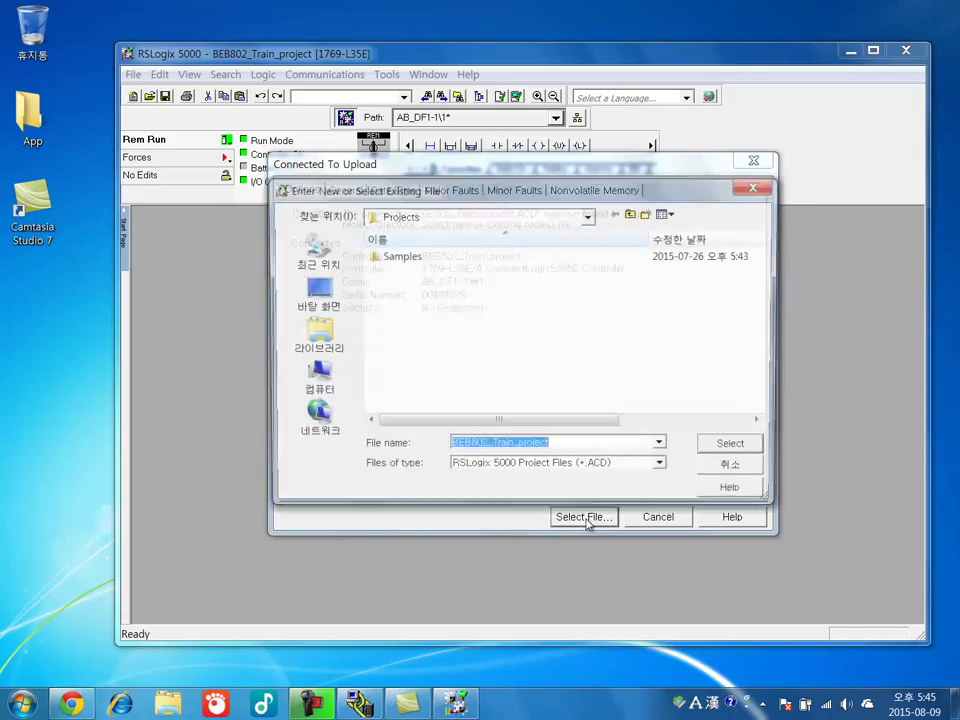
pyautogui.click(584, 516)
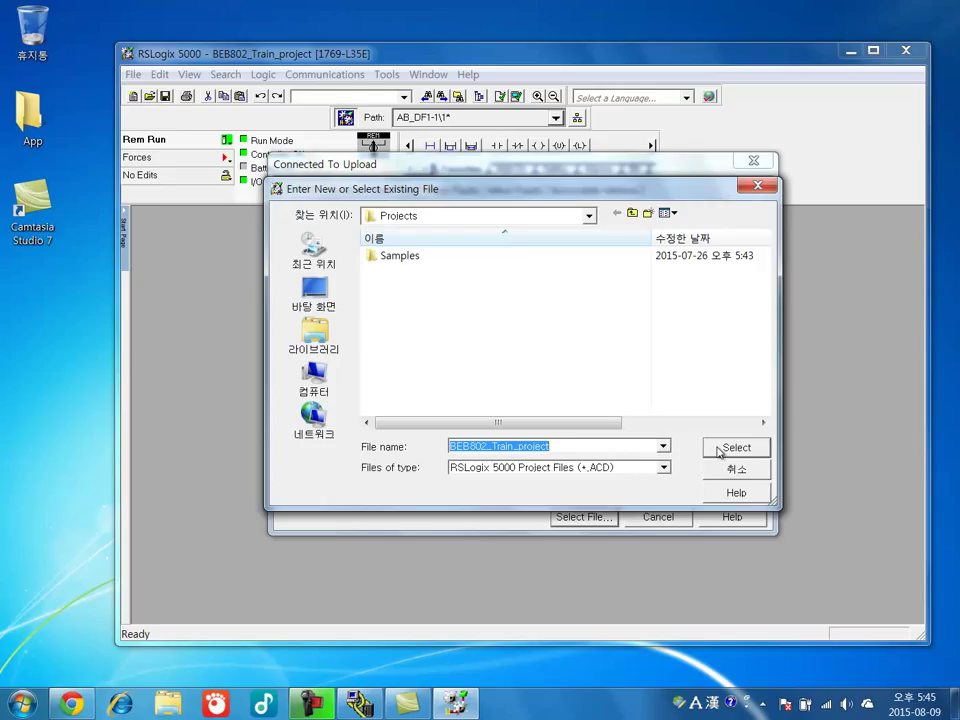
pyautogui.click(736, 448)
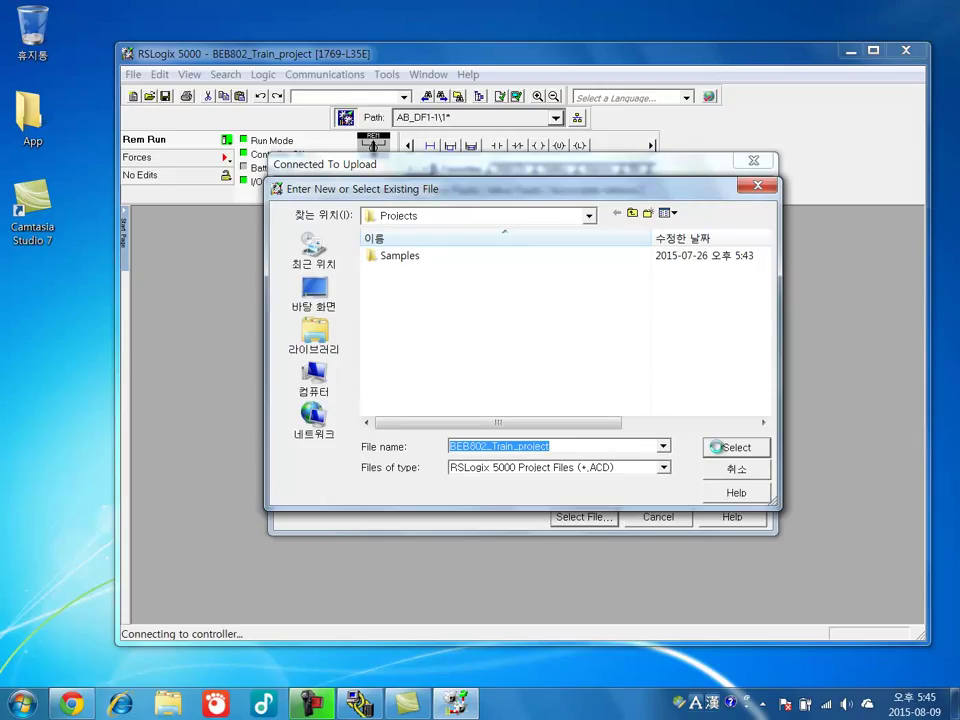
pyautogui.click(736, 448)
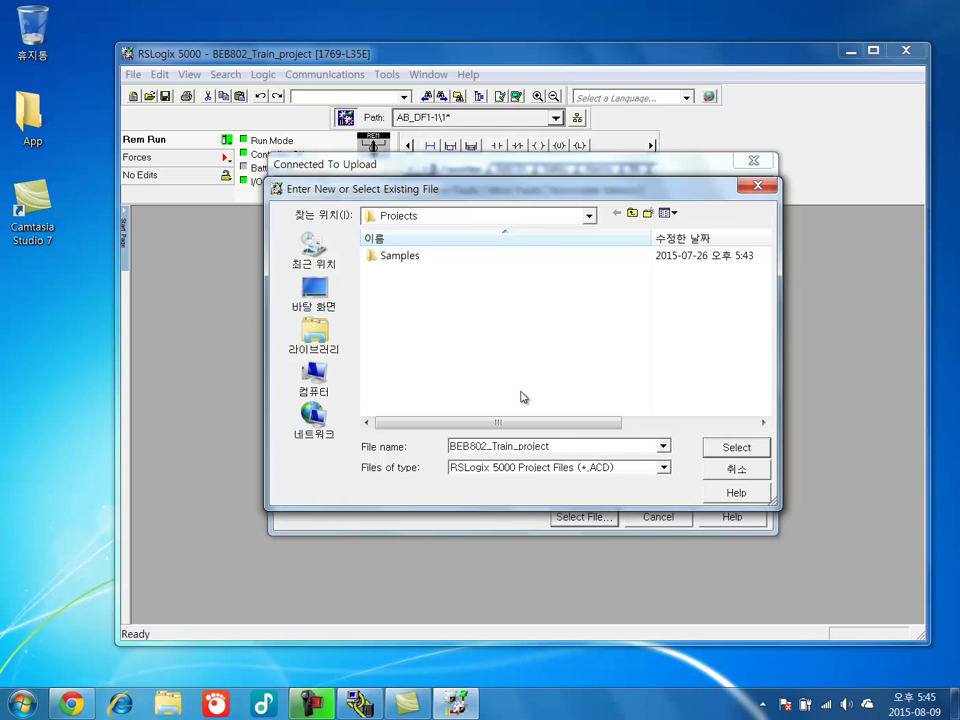
pyautogui.click(736, 448)
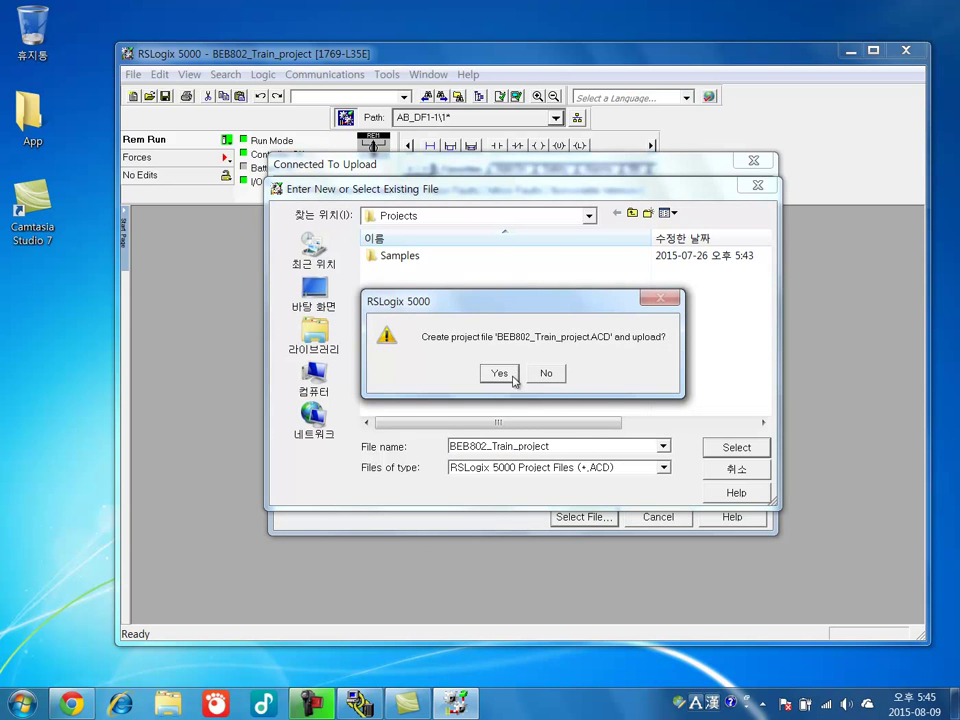
# Step: Confirm creating BEB802_Train_project.ACD and let the controller upload run
pyautogui.click(500, 374)
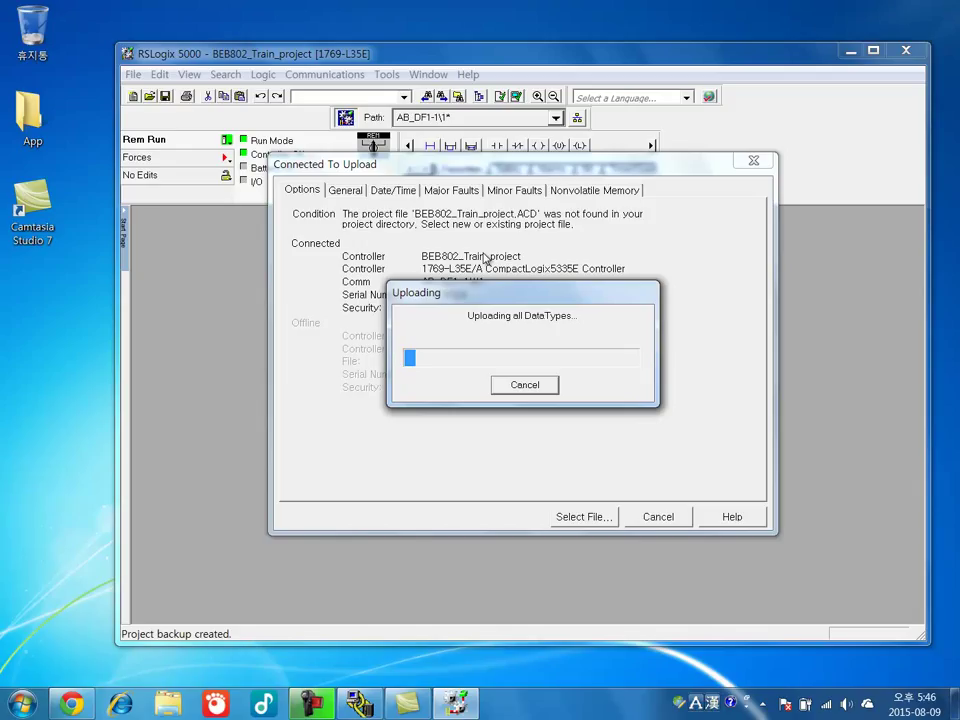
pyautogui.moveTo(508, 308)
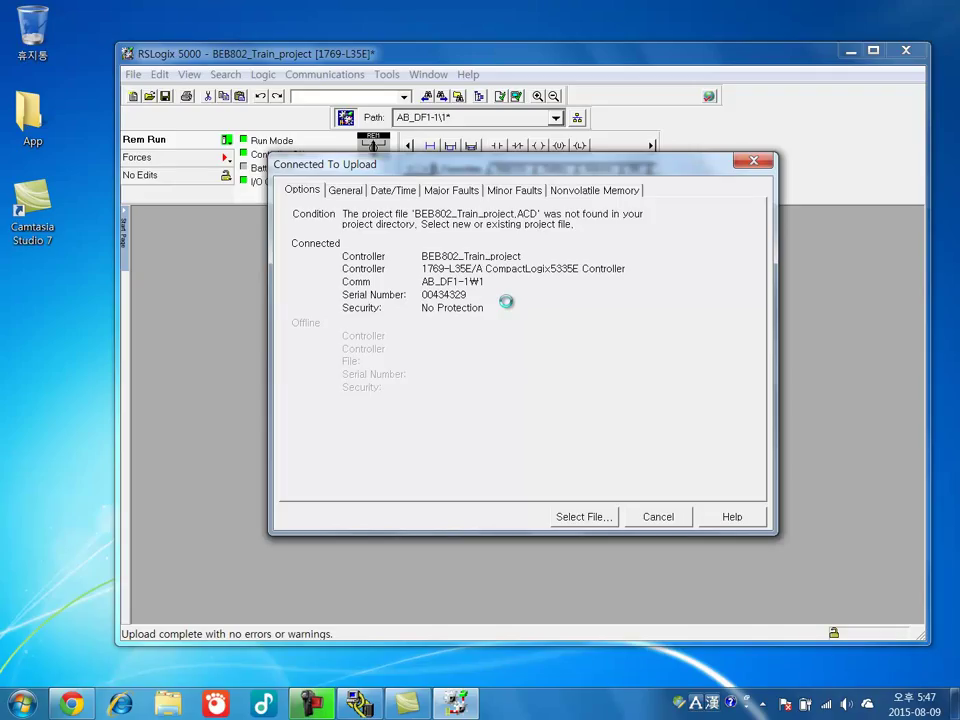
# Step: Close the finished upload window and review the Controller Organizer down to the CompactBus I/O modules
pyautogui.click(656, 516)
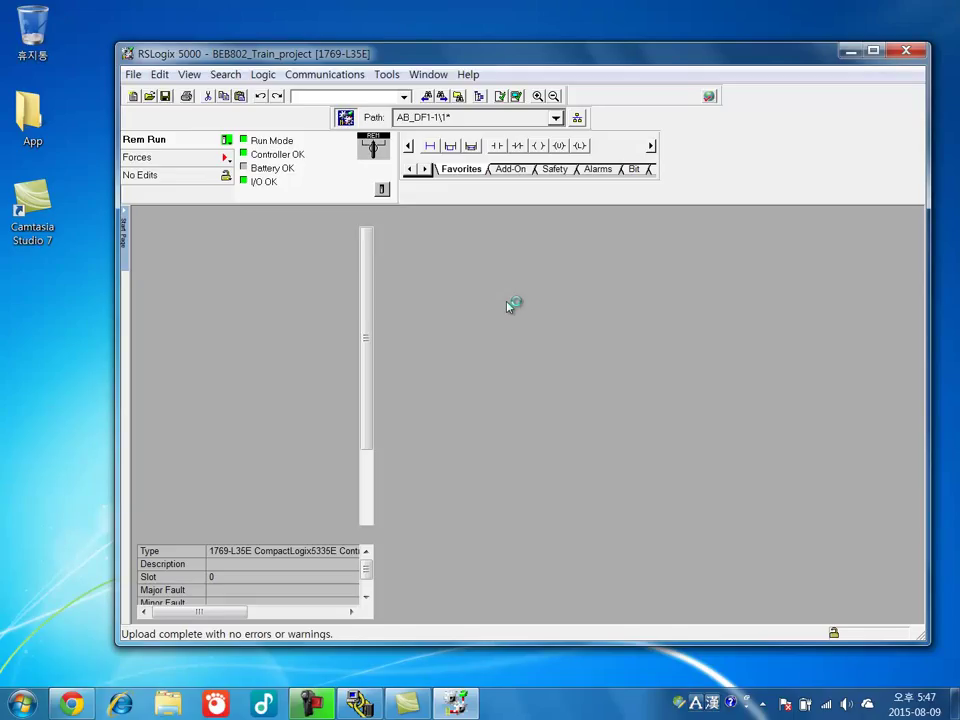
pyautogui.moveTo(390, 250)
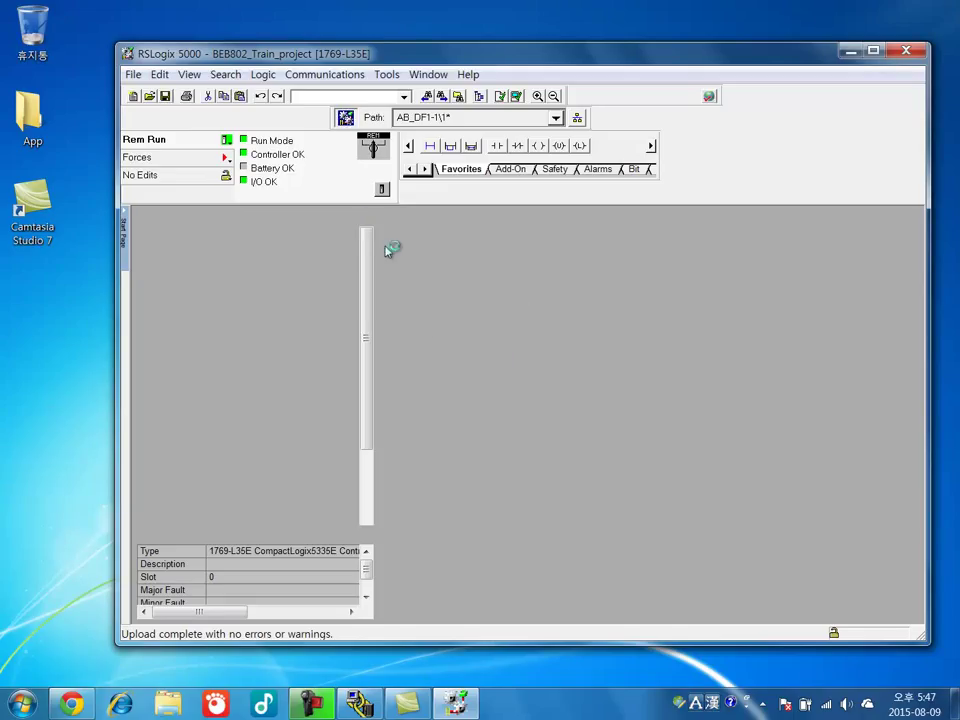
pyautogui.moveTo(364, 244)
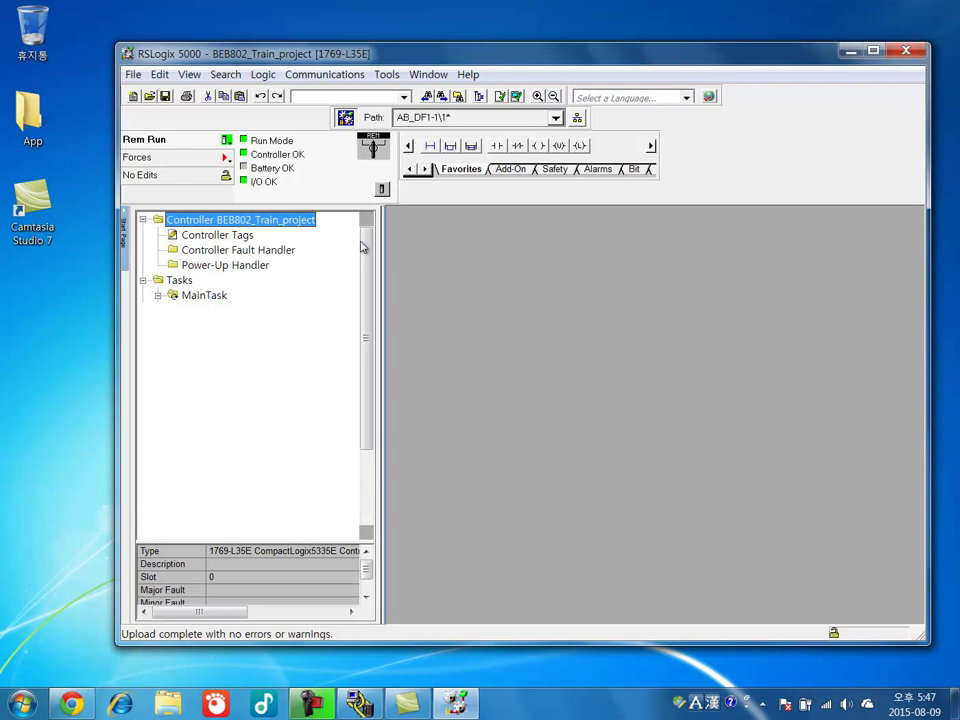
pyautogui.scroll(-3)
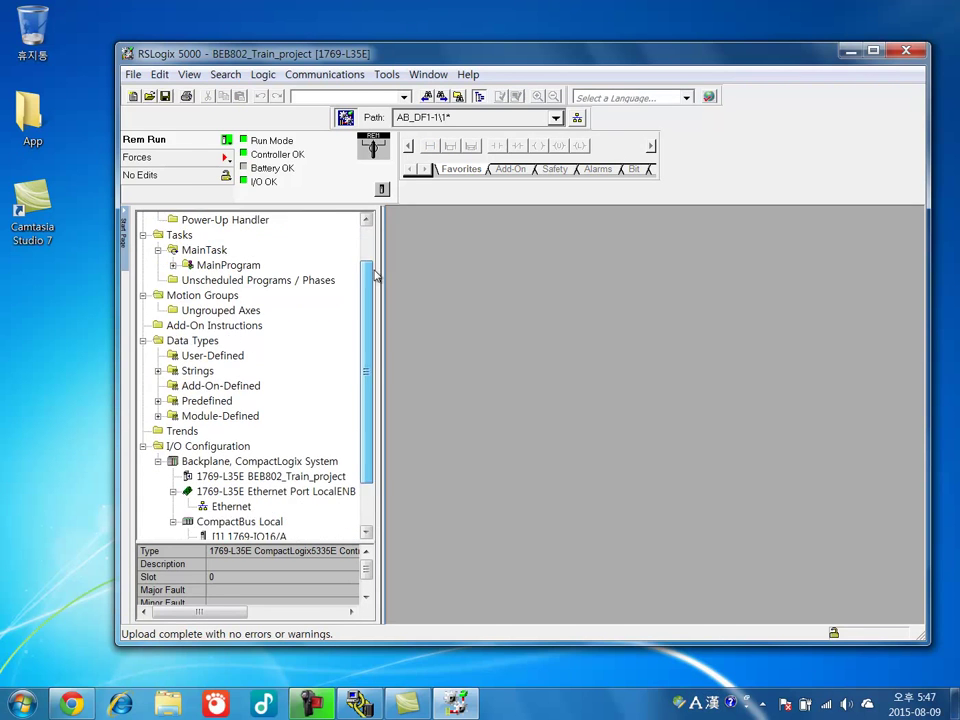
pyautogui.scroll(-3)
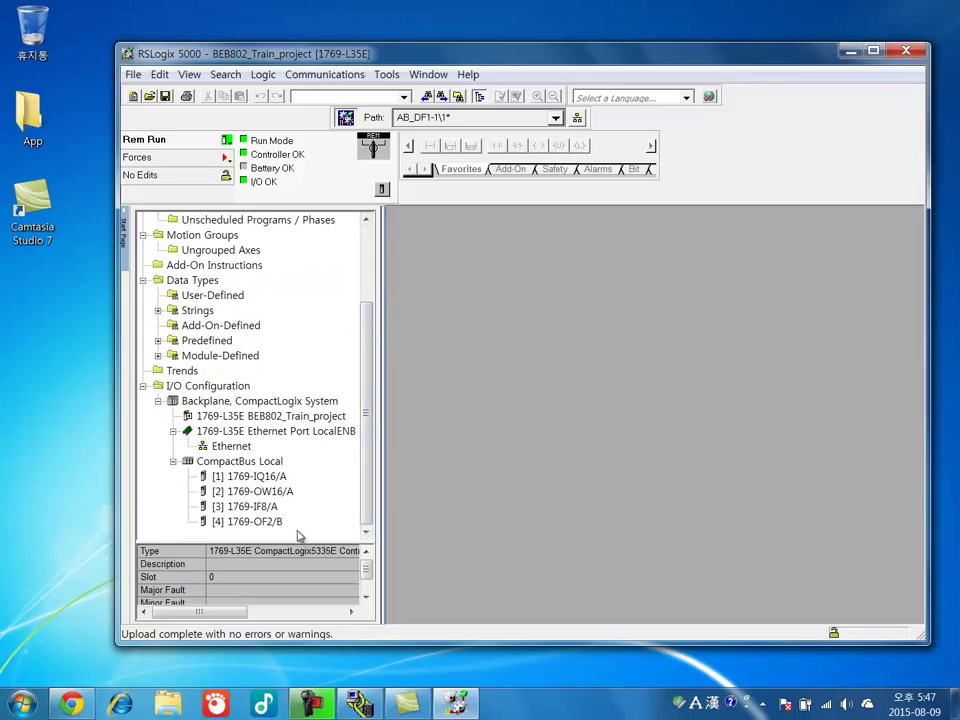
pyautogui.moveTo(136, 436)
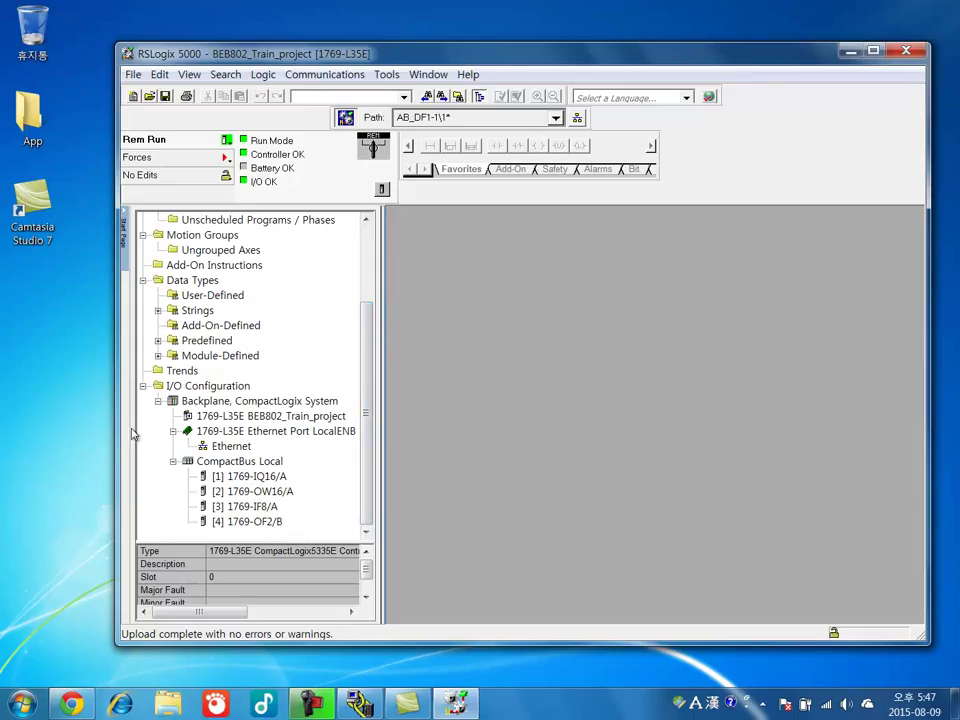
pyautogui.moveTo(344, 488)
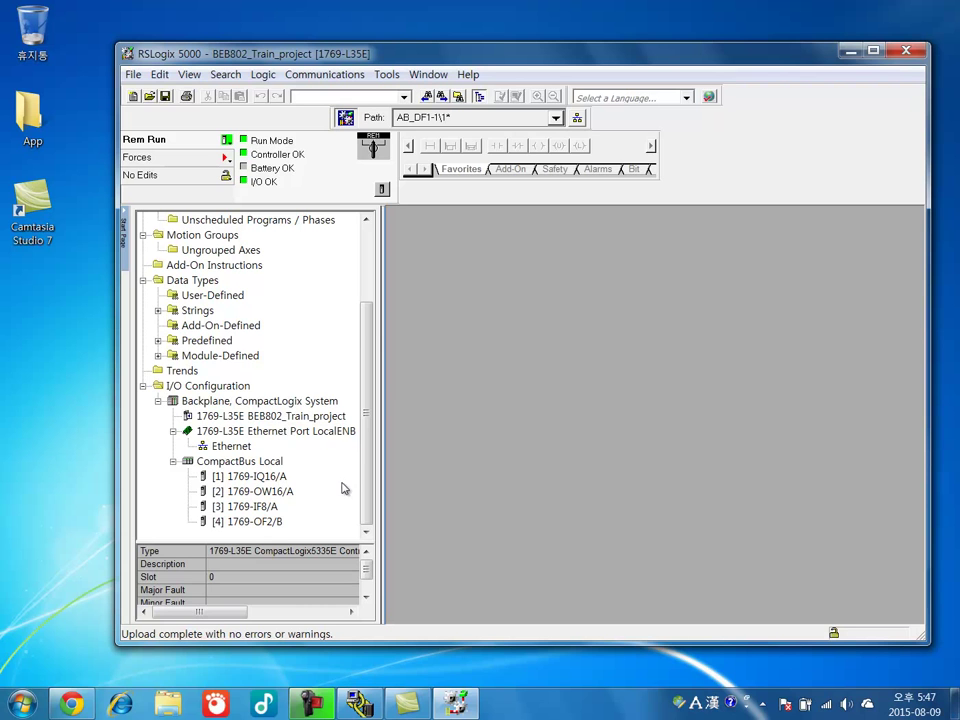
pyautogui.moveTo(288, 438)
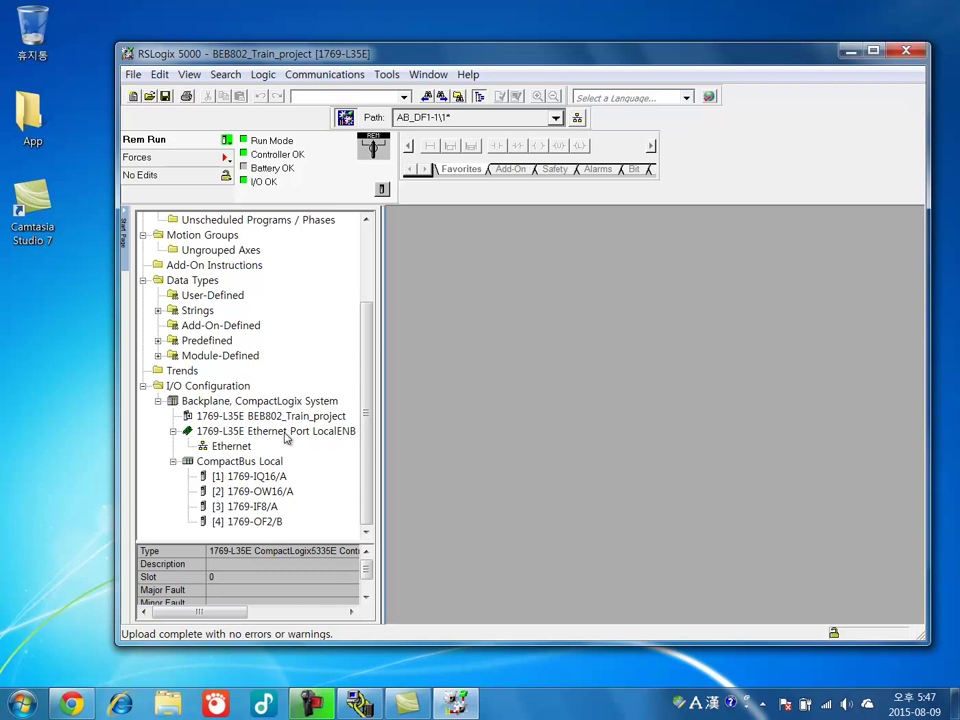
pyautogui.scroll(3)
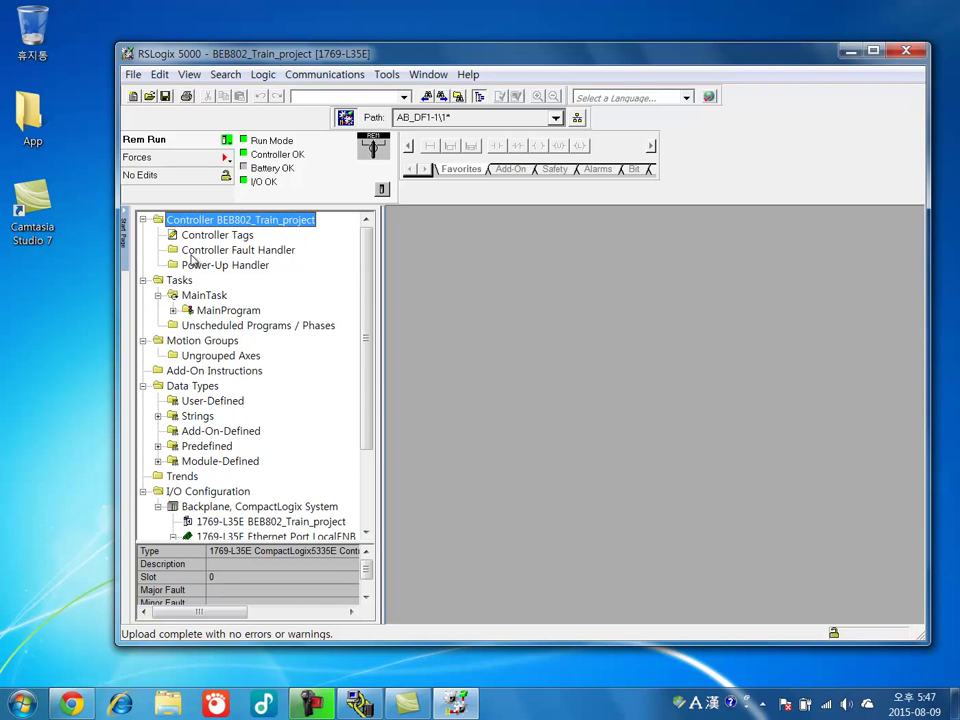
# Step: View Controller Tags, the MainRoutine ladder under MainTask > MainProgram, then Program Tags
pyautogui.doubleClick(216, 234)
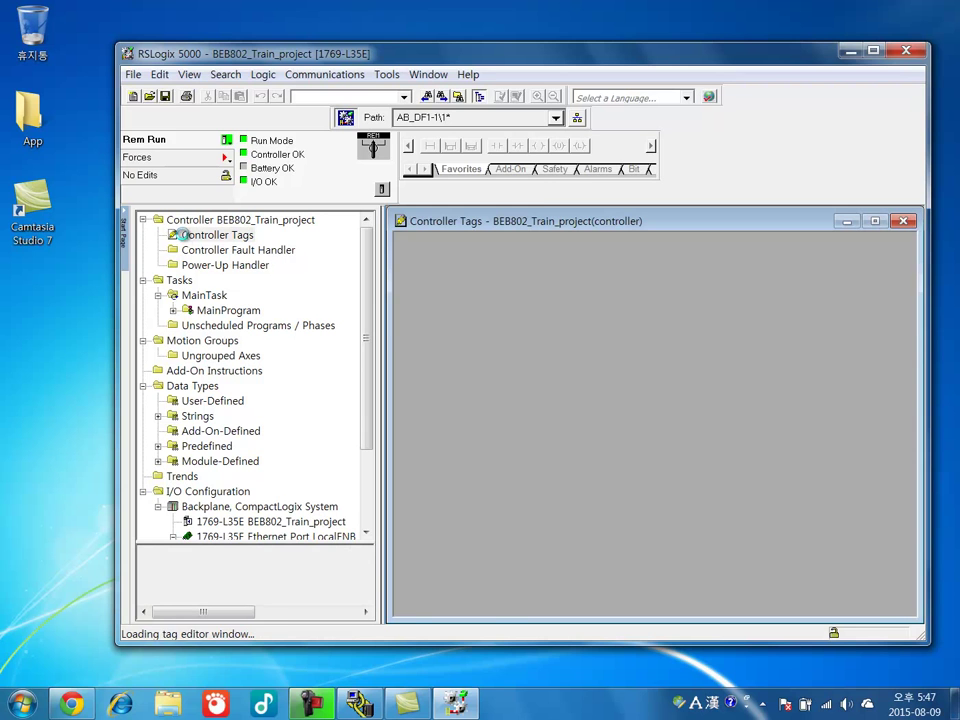
pyautogui.click(216, 234)
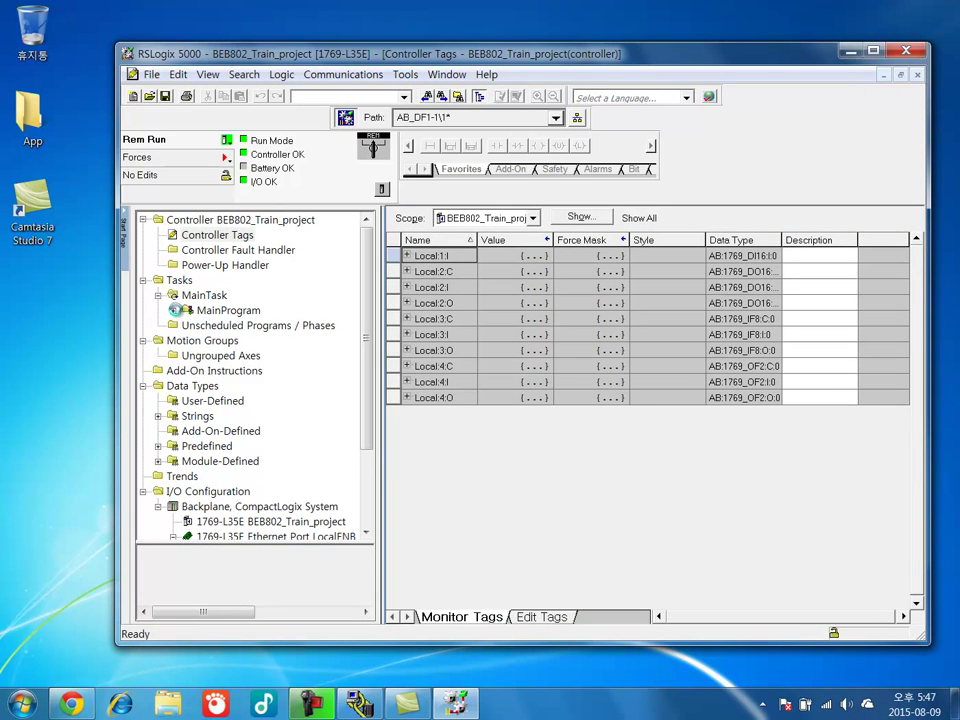
pyautogui.click(228, 310)
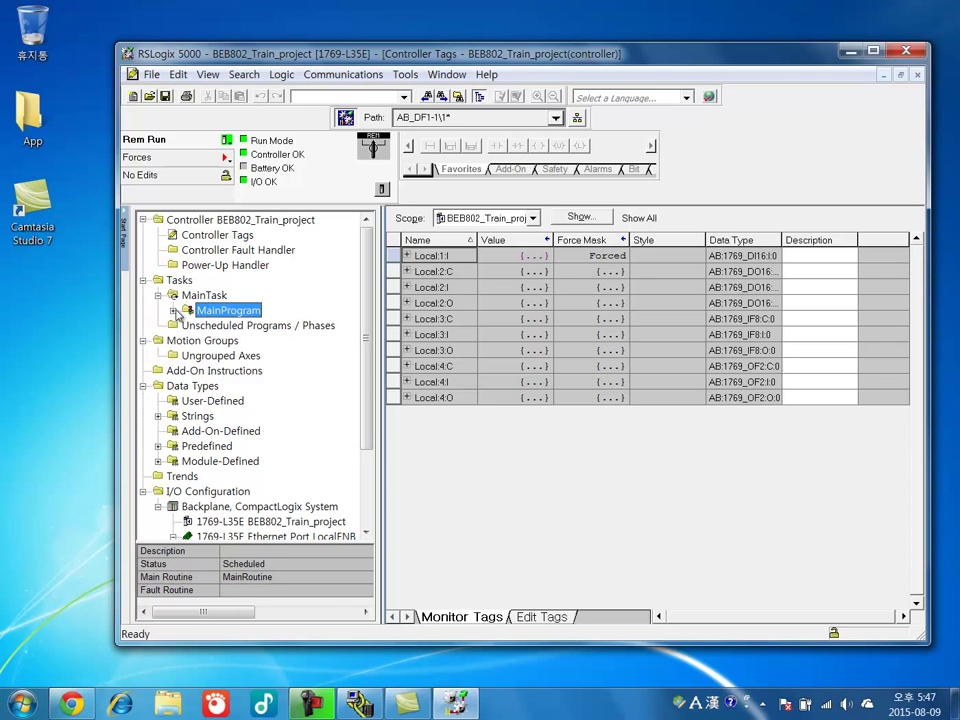
pyautogui.click(174, 310)
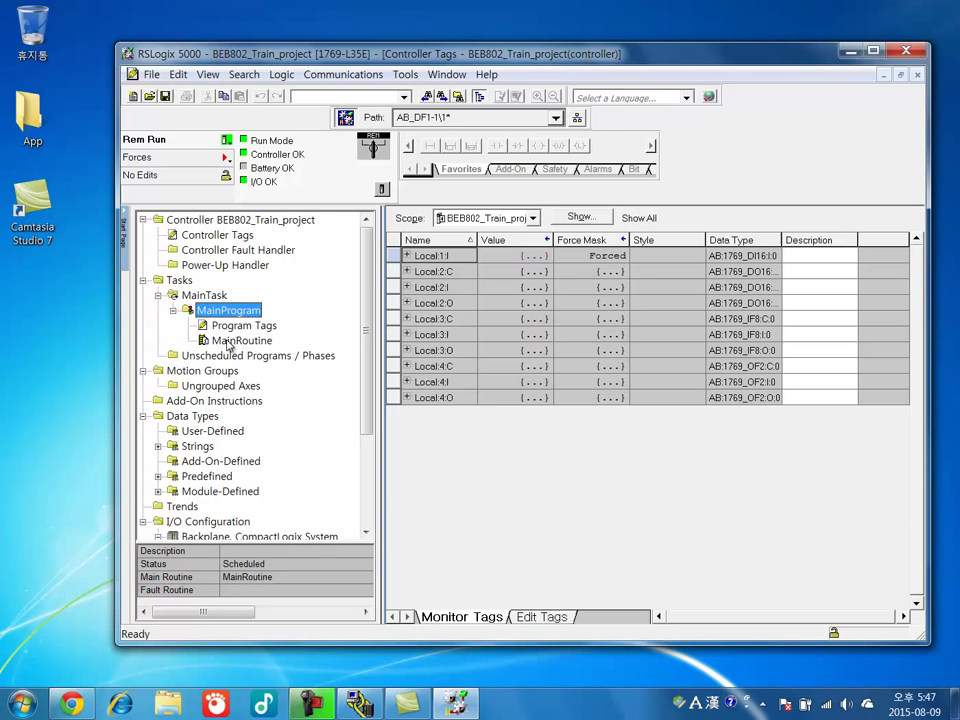
pyautogui.doubleClick(244, 340)
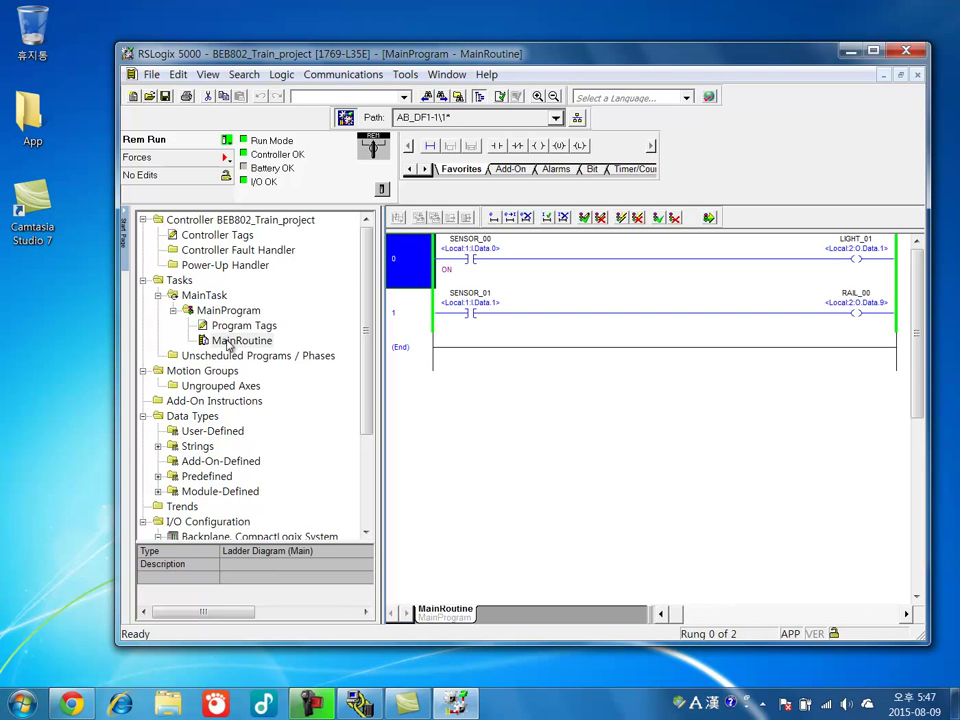
pyautogui.doubleClick(244, 324)
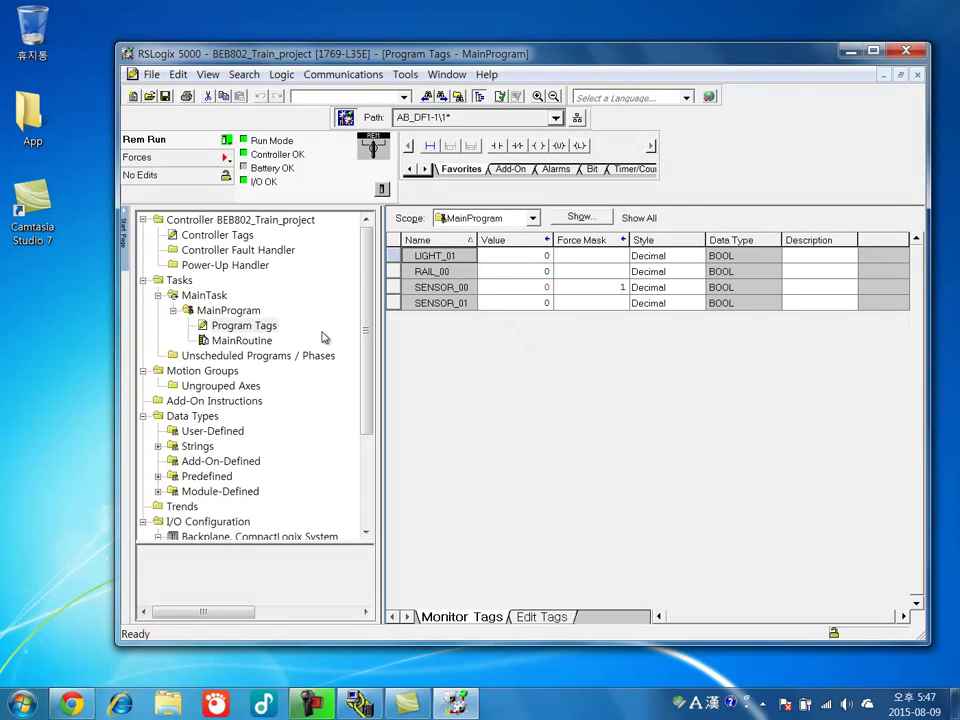
pyautogui.moveTo(624, 438)
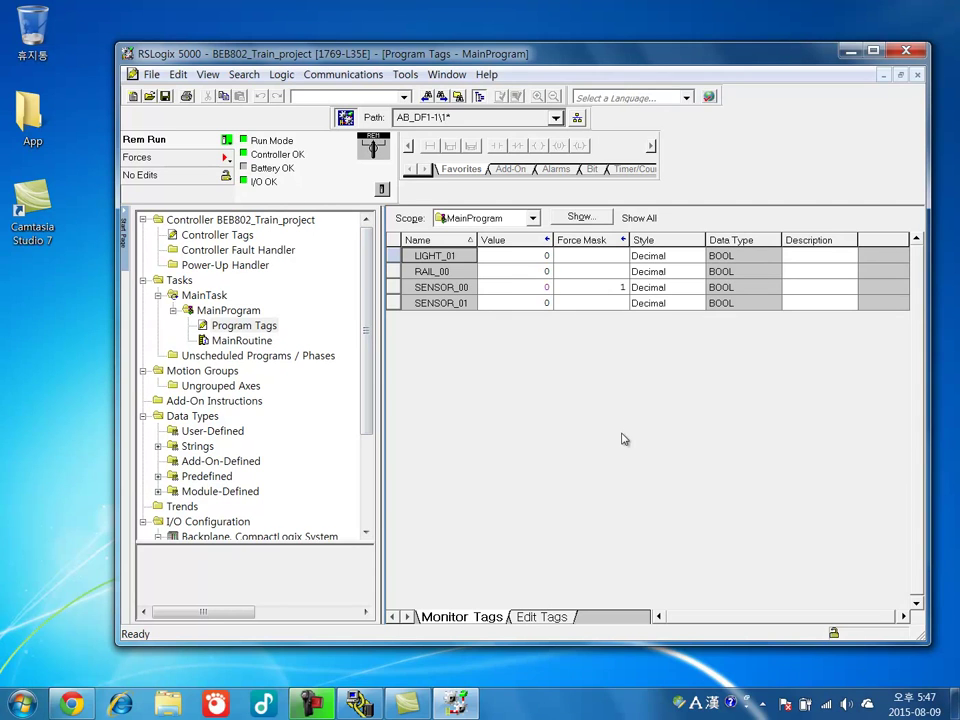